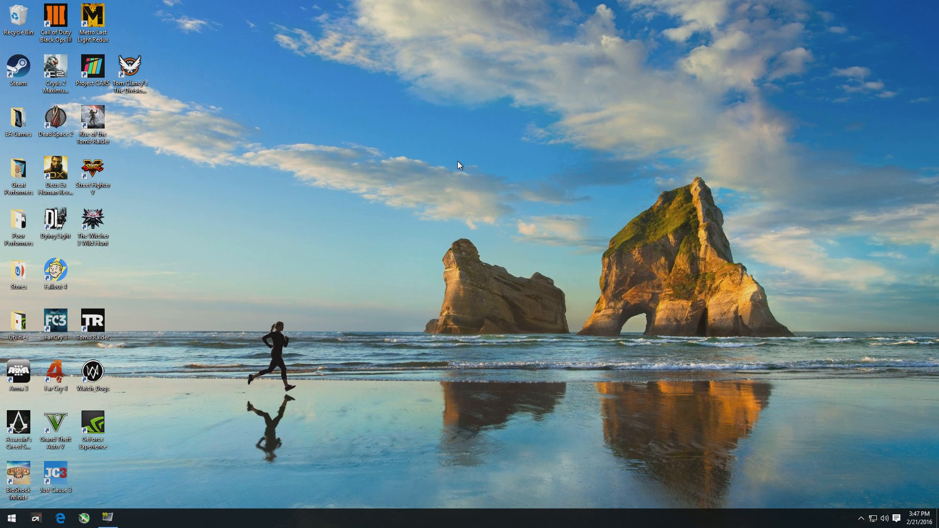
mouse_move(791, 342)
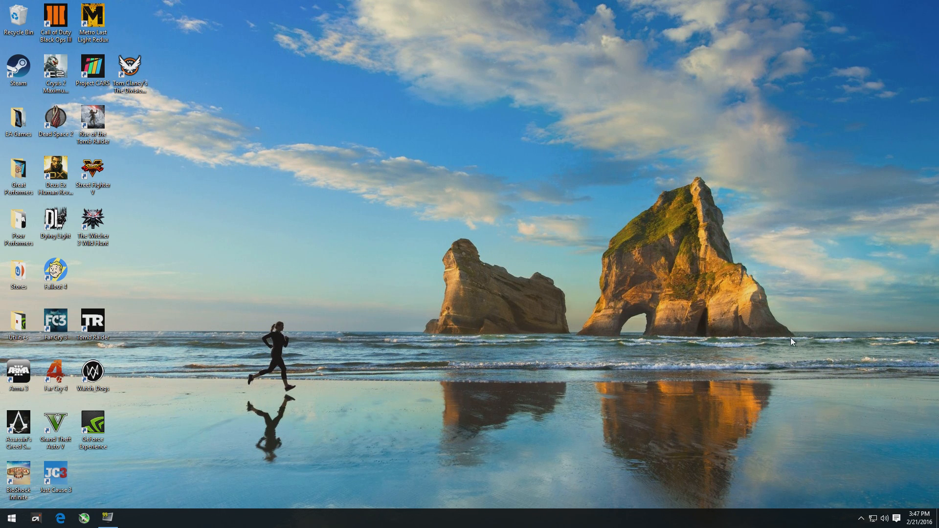
- Review the Sound playback devices list from the taskbar speaker icon
right_click(881, 518)
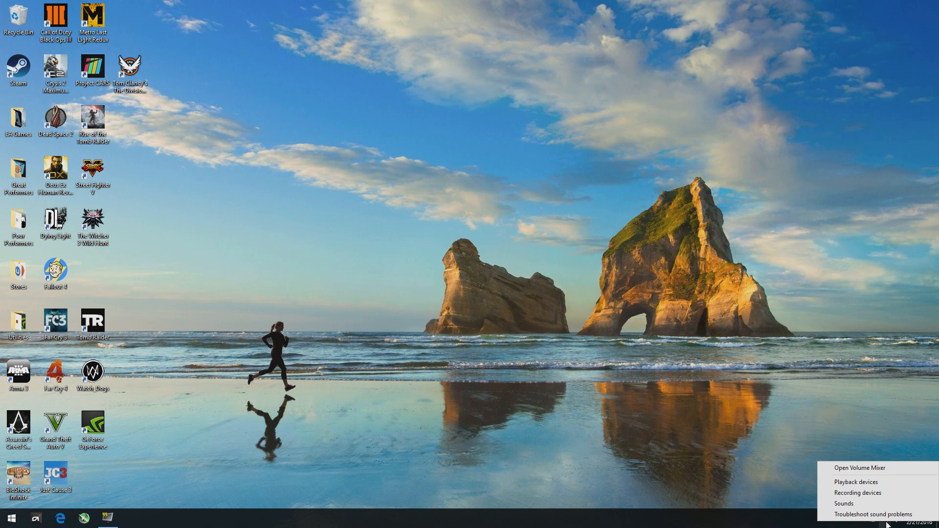
mouse_move(843, 503)
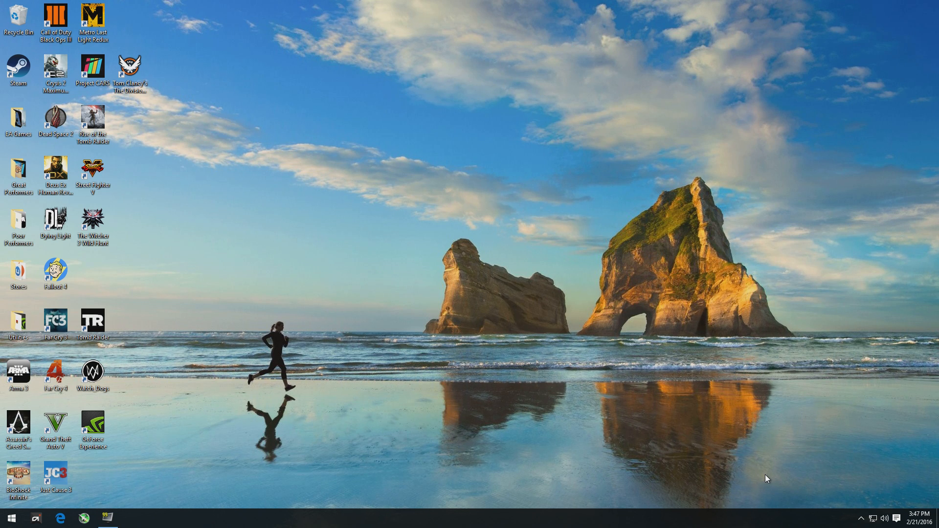
mouse_move(896, 512)
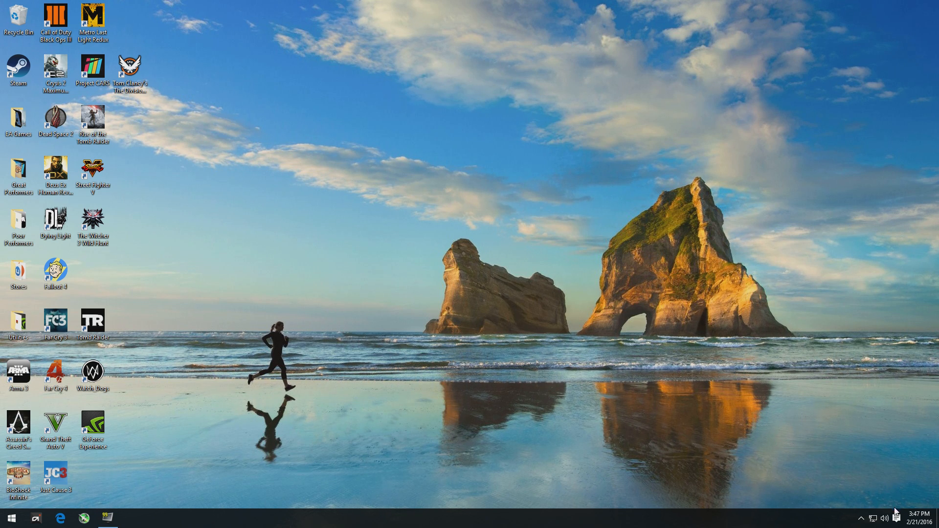
right_click(881, 518)
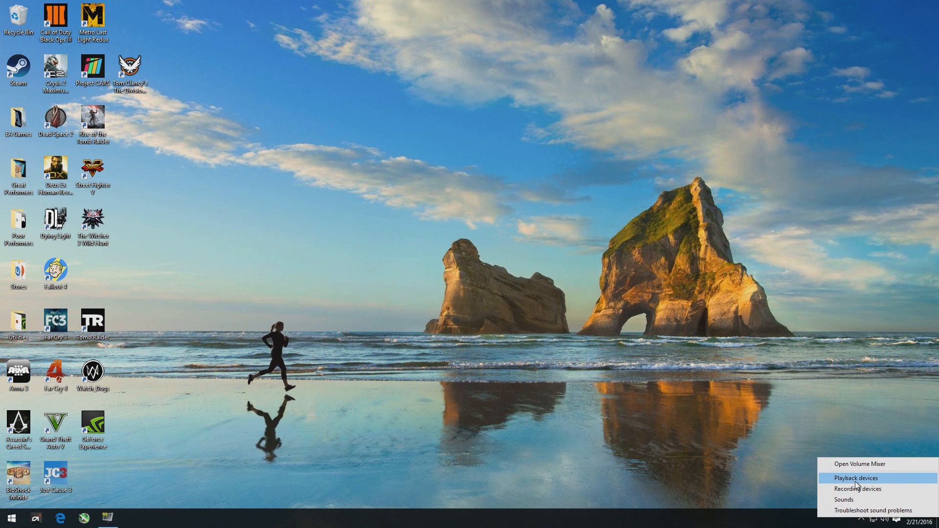
left_click(853, 478)
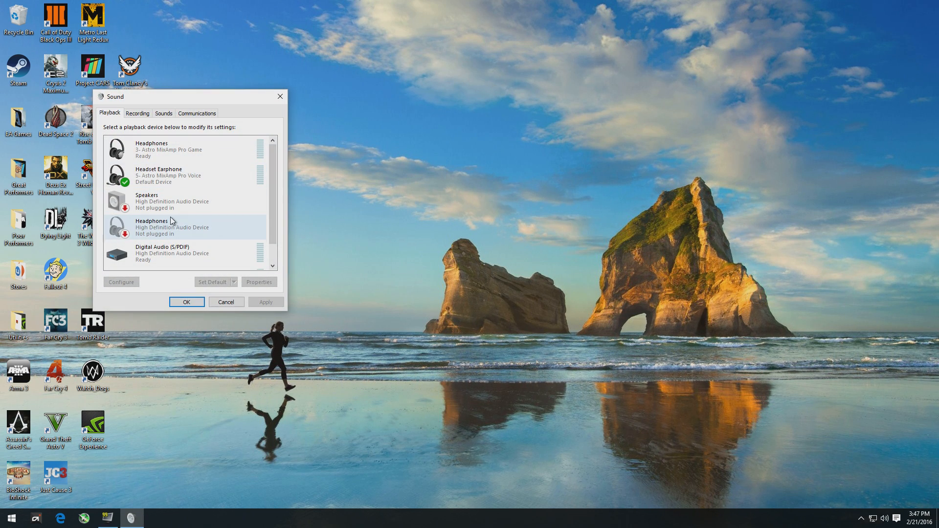
scroll("up", 3)
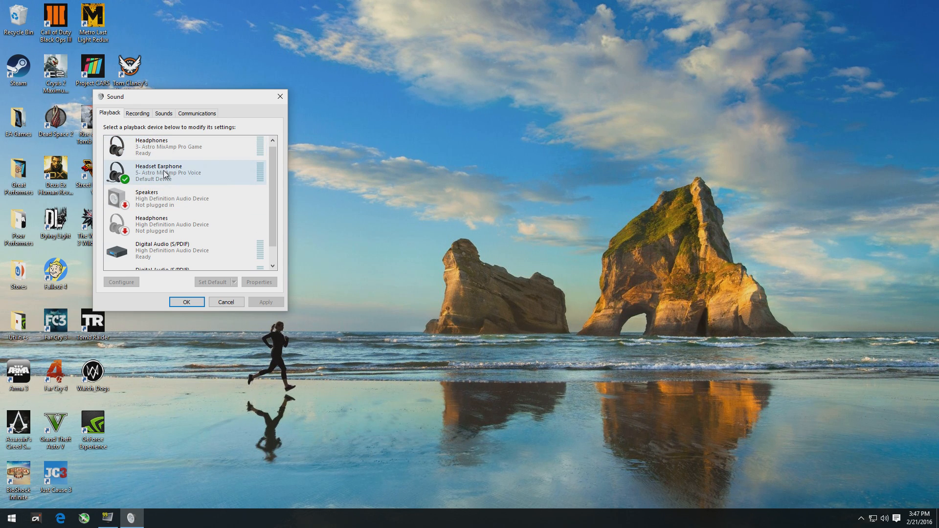
scroll("down", 3)
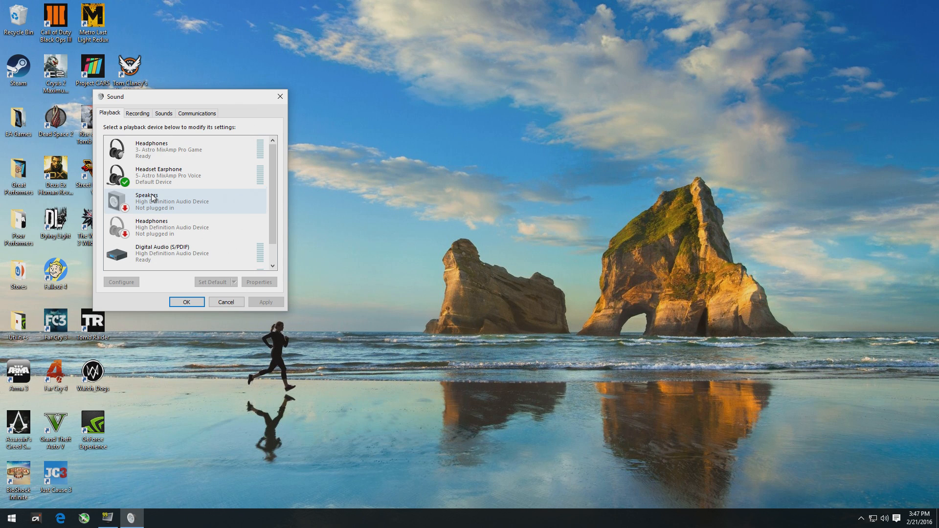
scroll("down", 3)
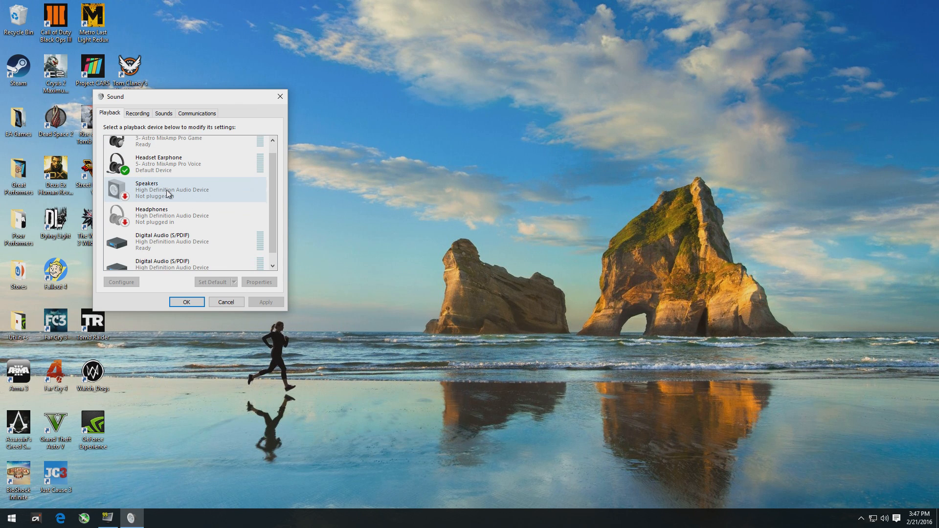
- Hide disconnected devices in the playback list and review what remains
right_click(169, 194)
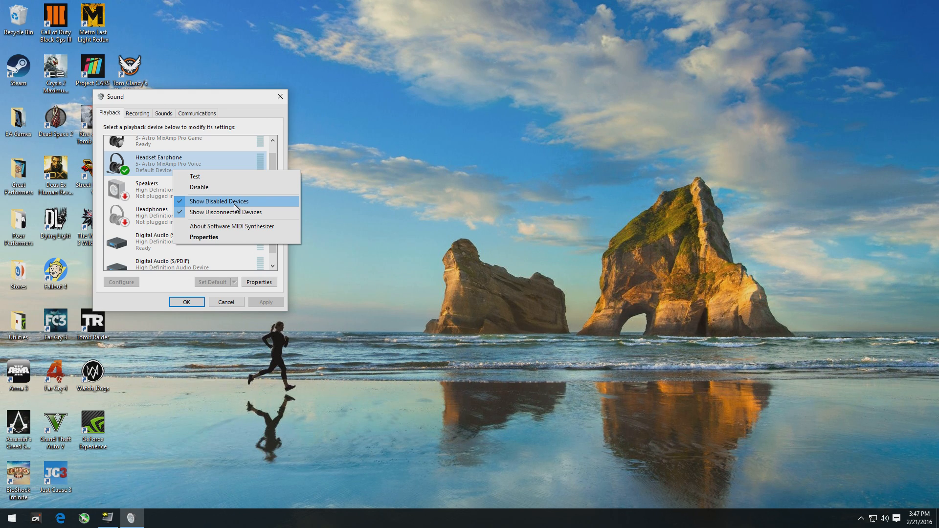
left_click(218, 200)
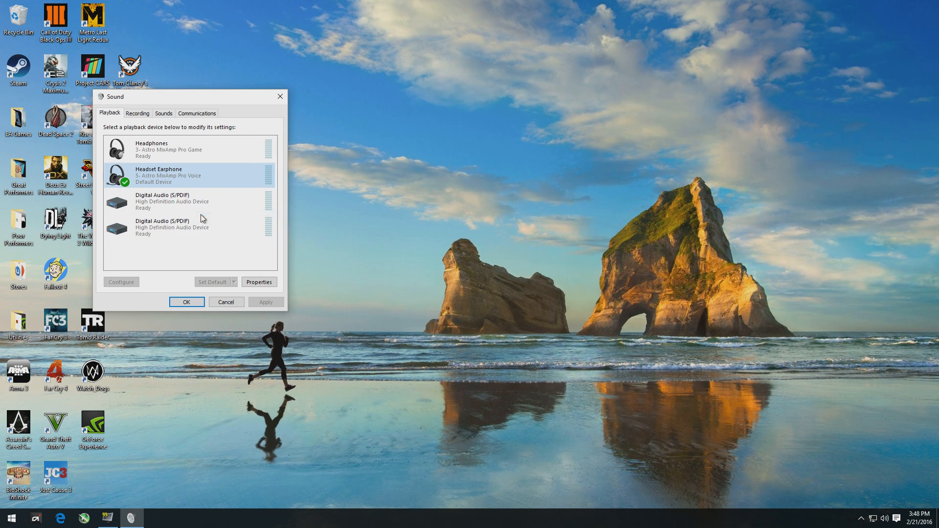
scroll("down", 3)
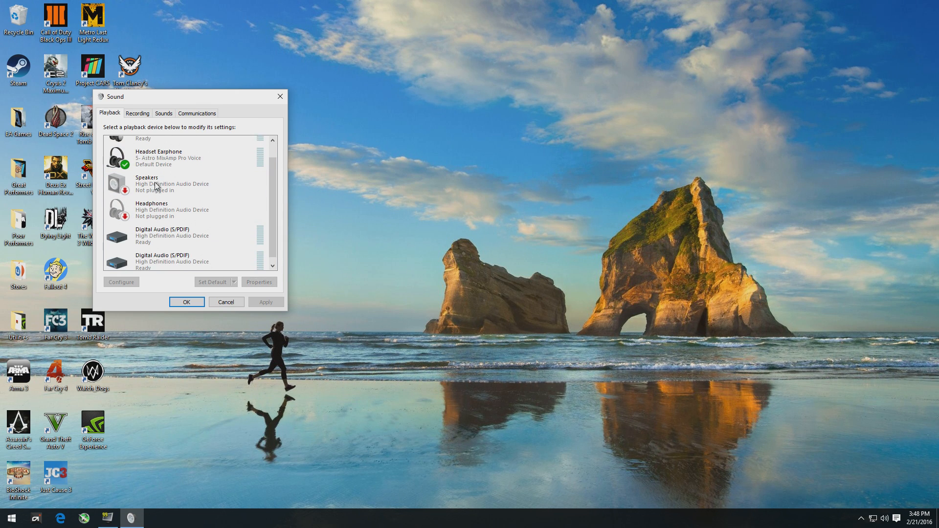
scroll("up", 3)
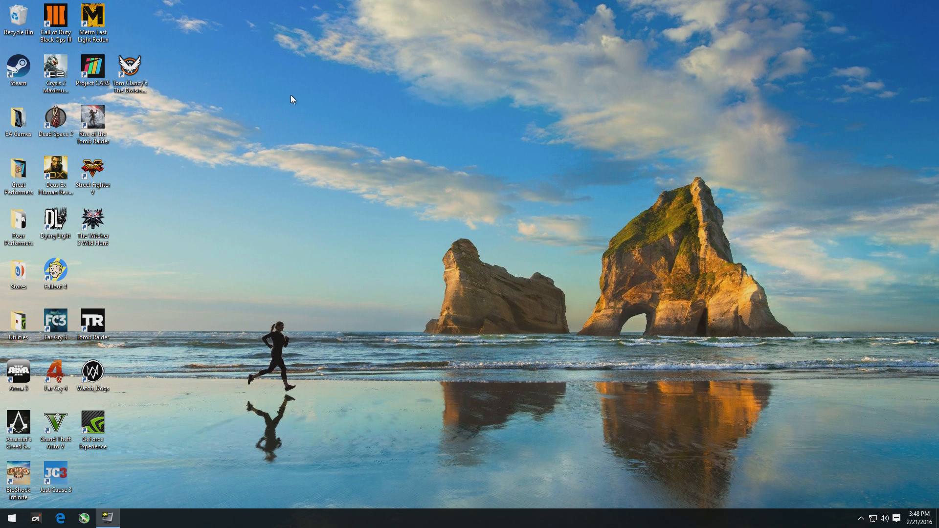
- Go to geforce.com in Edge and bring up its Drivers page
left_click(63, 517)
type("g")
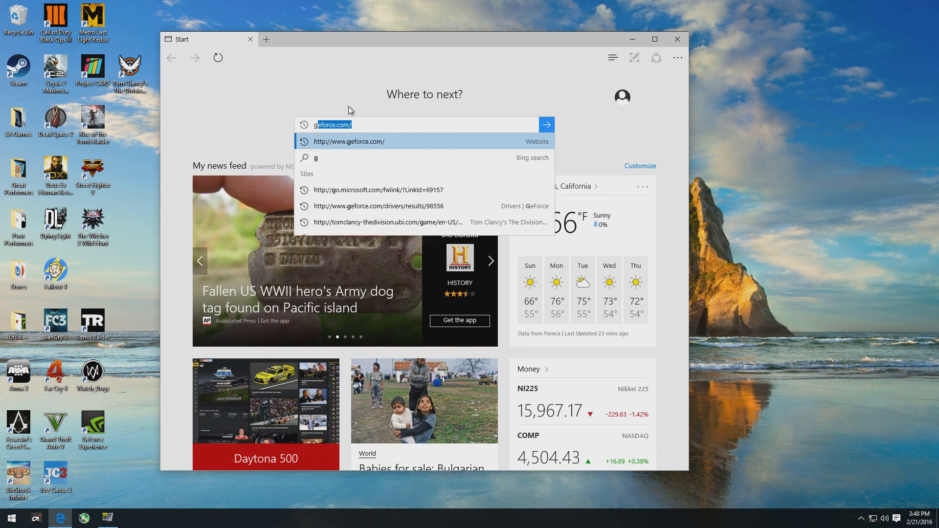
left_click(349, 141)
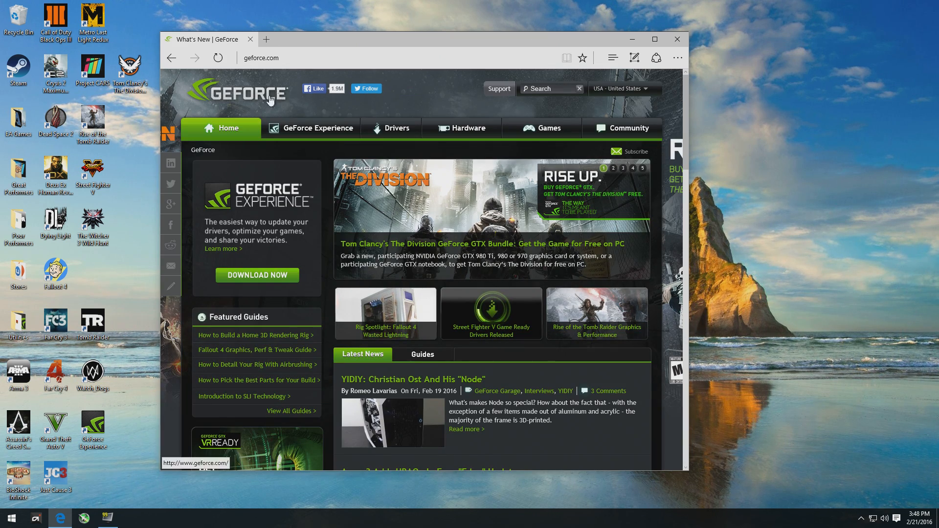
mouse_move(395, 128)
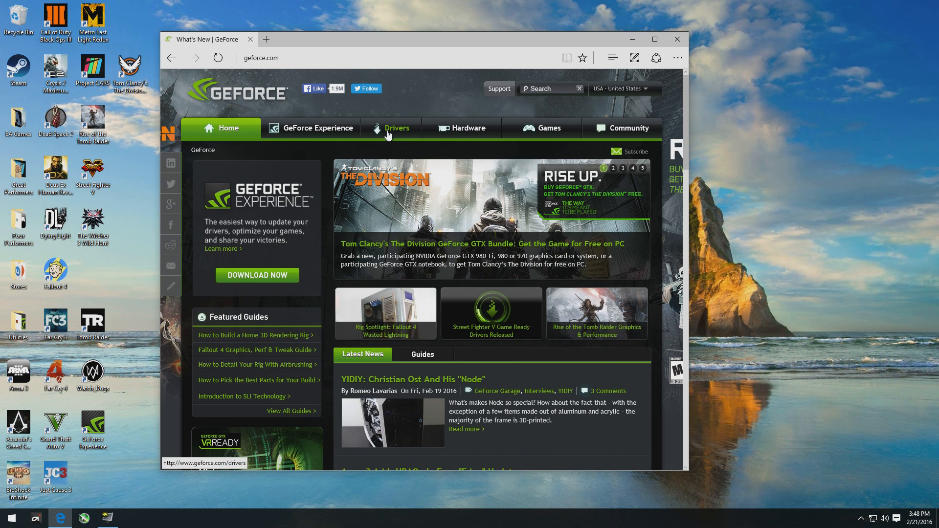
left_click(396, 128)
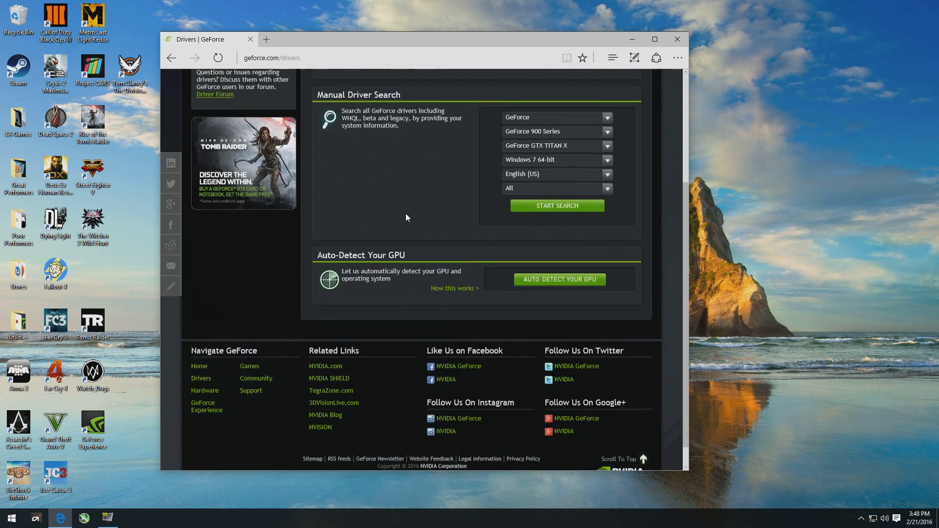
scroll("up", 3)
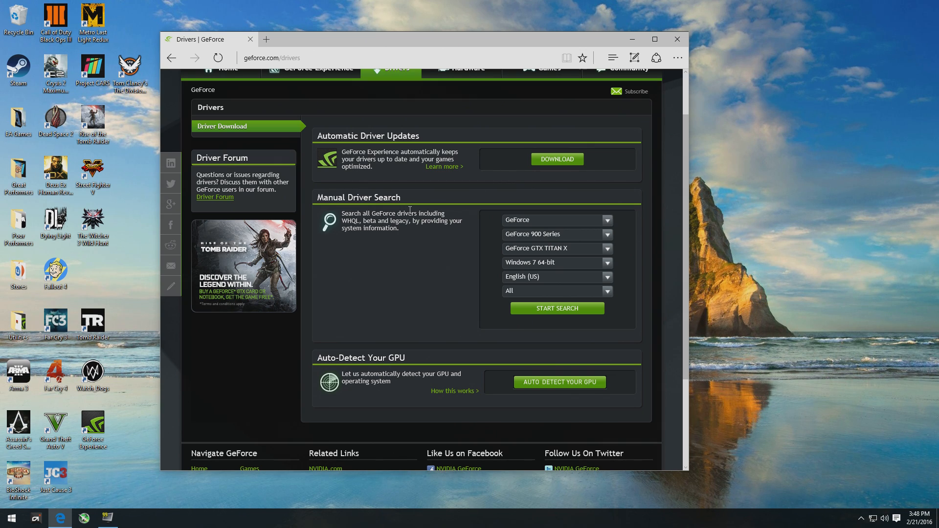
mouse_move(423, 267)
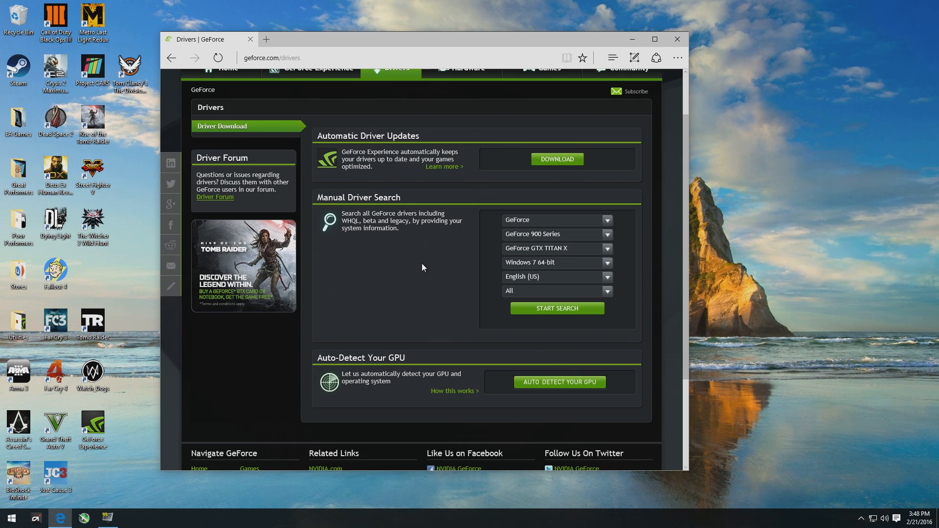
mouse_move(529, 235)
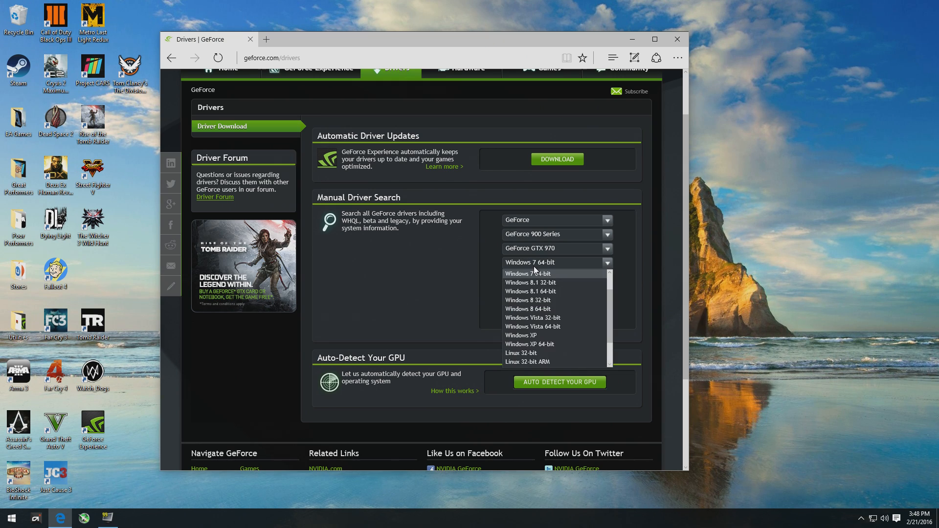
- Scroll the GTX 970 Windows 10 64-bit search down to its Game Ready driver results
scroll("up", 3)
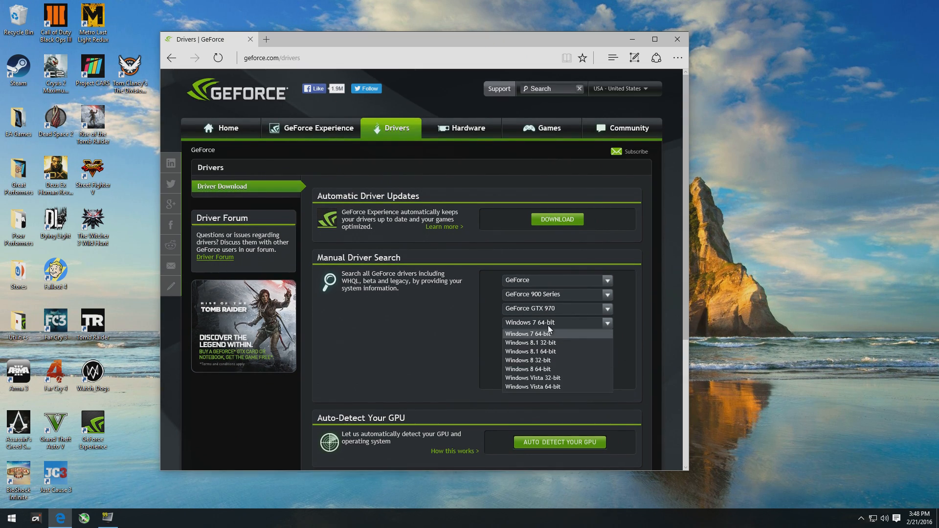
scroll("up", 3)
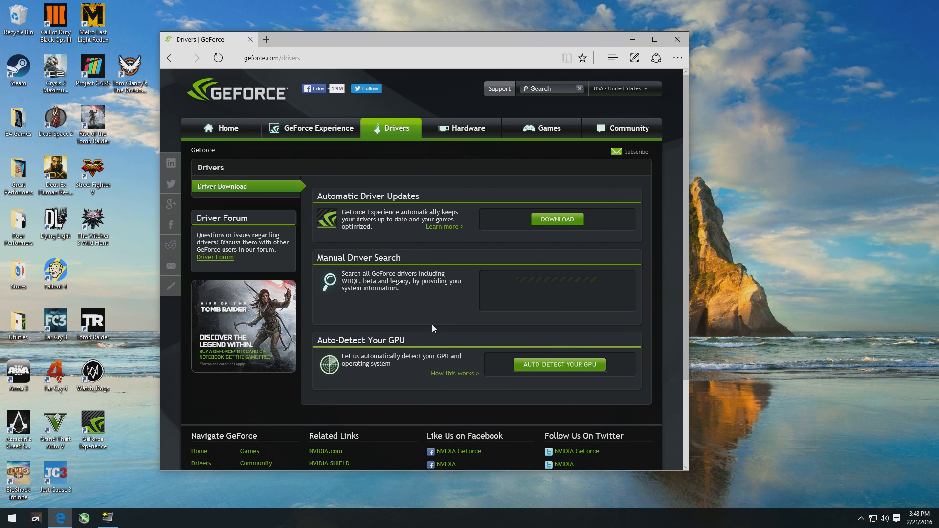
scroll("down", 3)
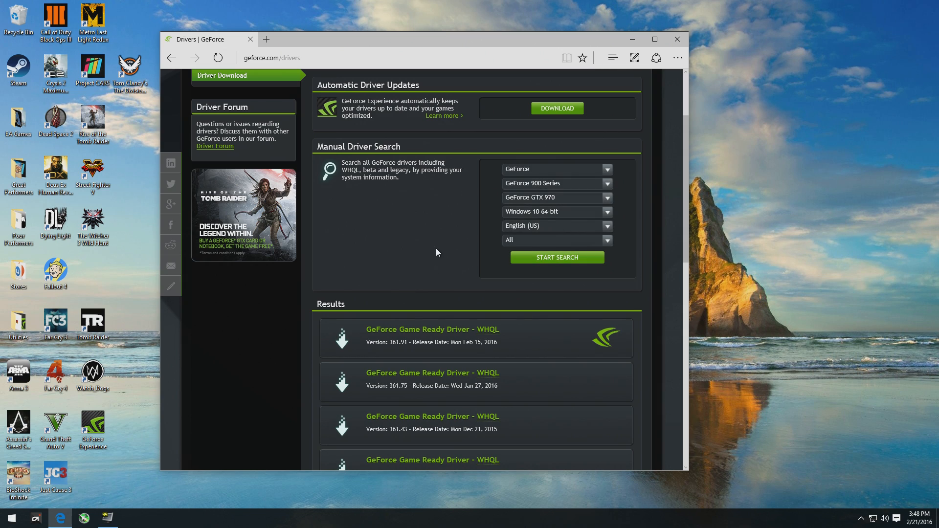
scroll("down", 3)
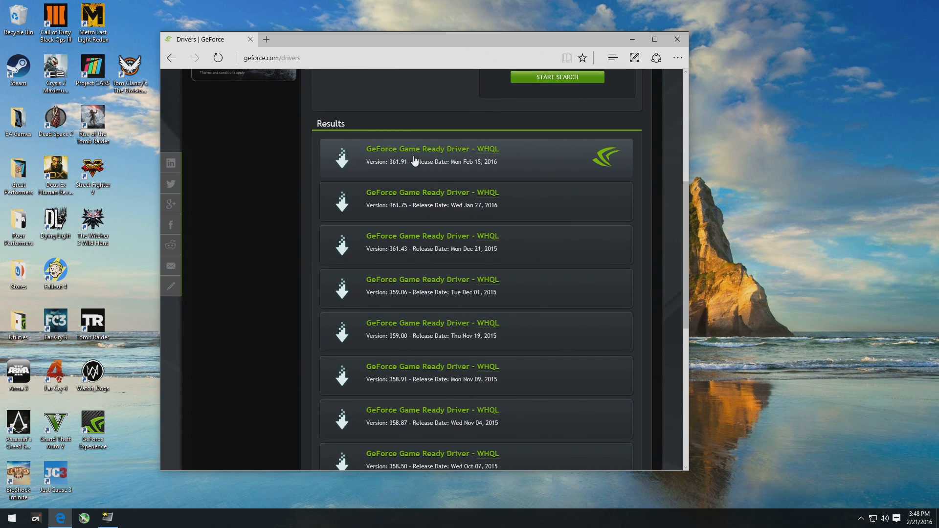
- Download driver 361.91, run it with admin approval and extract to the default NVIDIA folder
left_click(431, 149)
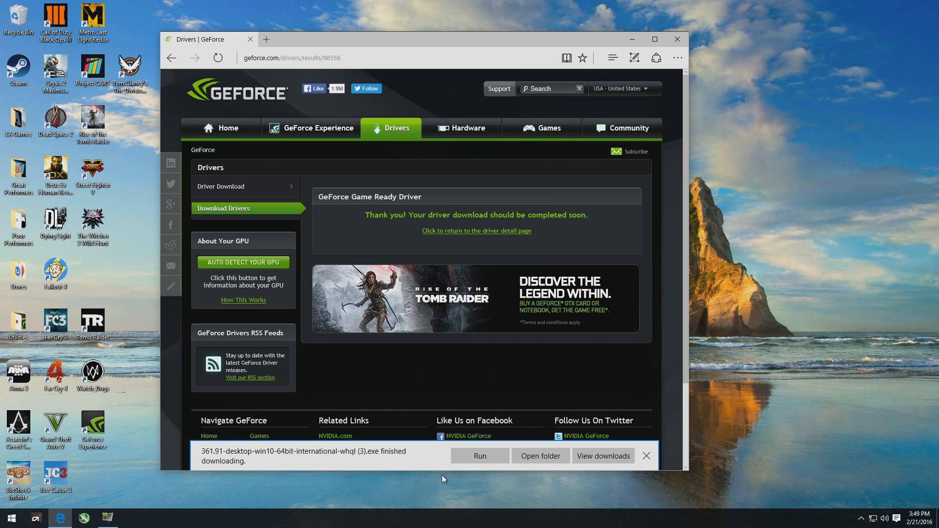
left_click(479, 455)
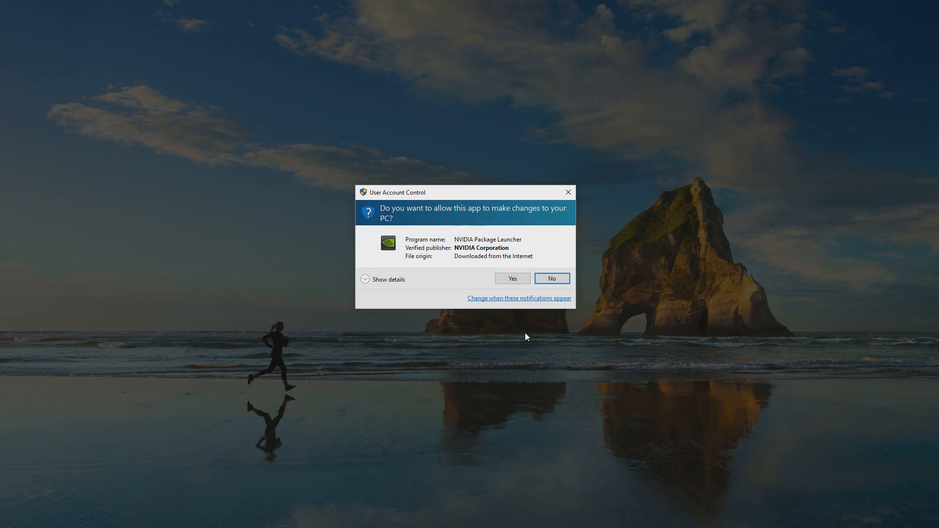
left_click(510, 279)
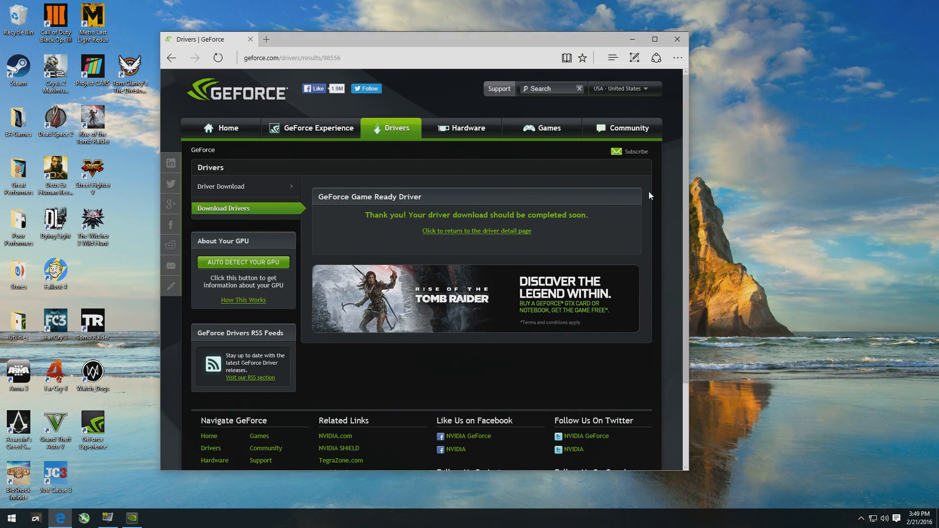
mouse_move(680, 184)
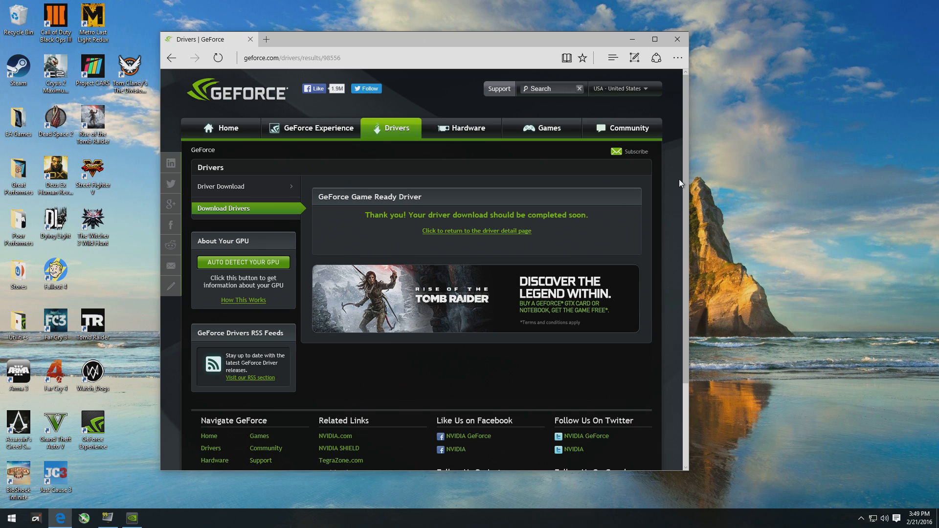
mouse_move(604, 92)
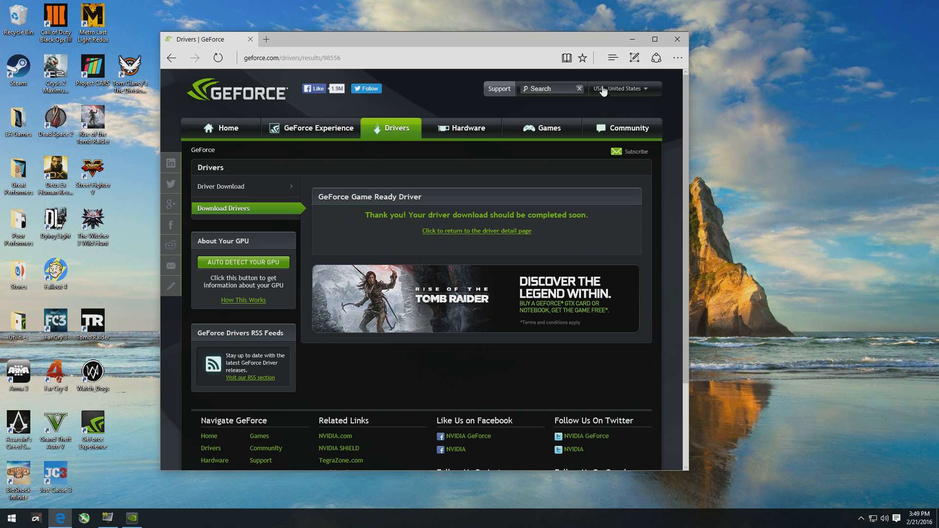
mouse_move(723, 93)
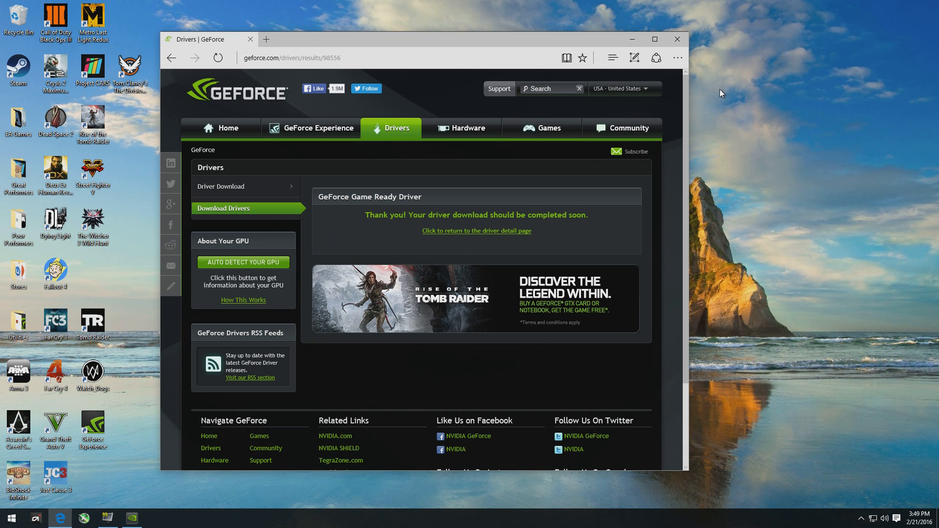
mouse_move(718, 97)
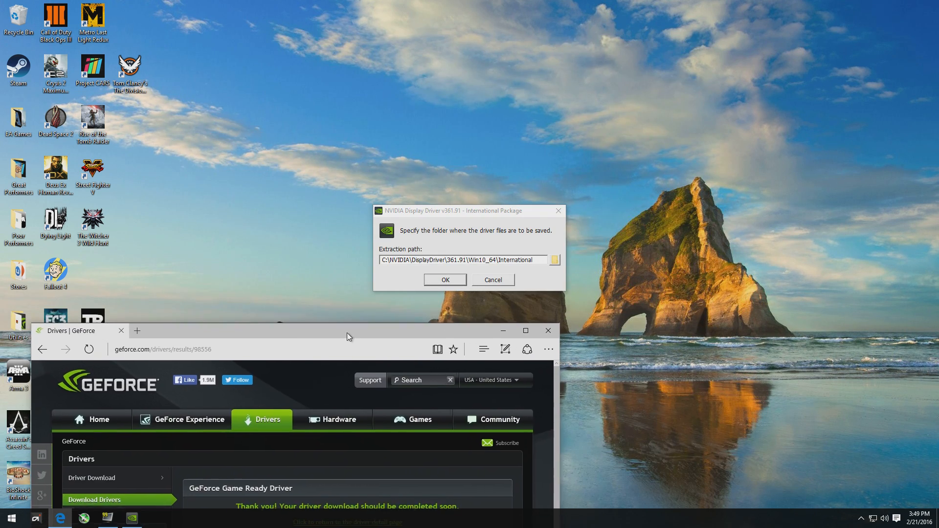
left_click(443, 280)
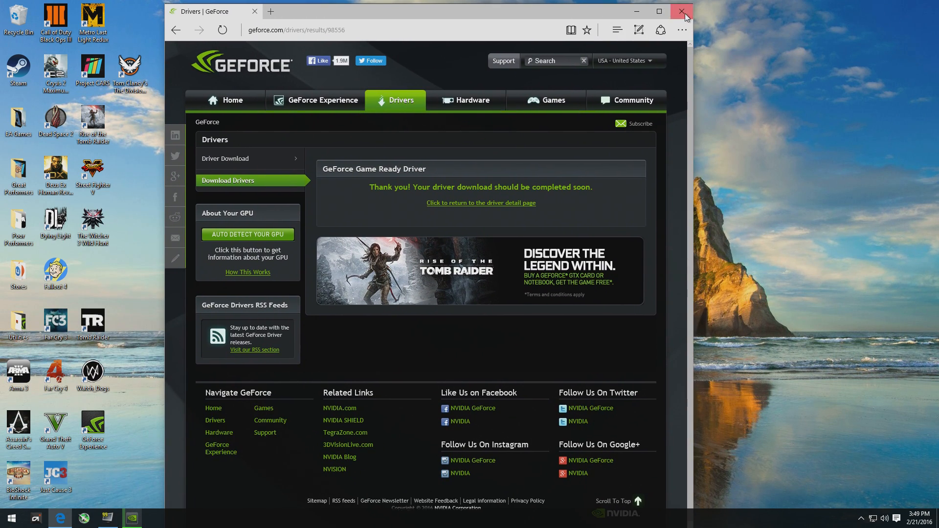
- Close the GeForce site and check the playback devices list while the driver extracts
left_click(684, 12)
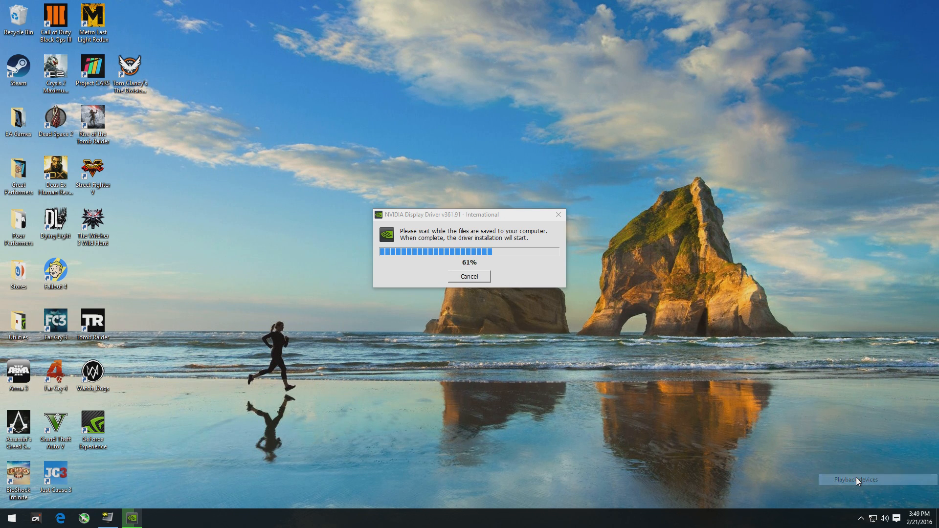
left_click(854, 479)
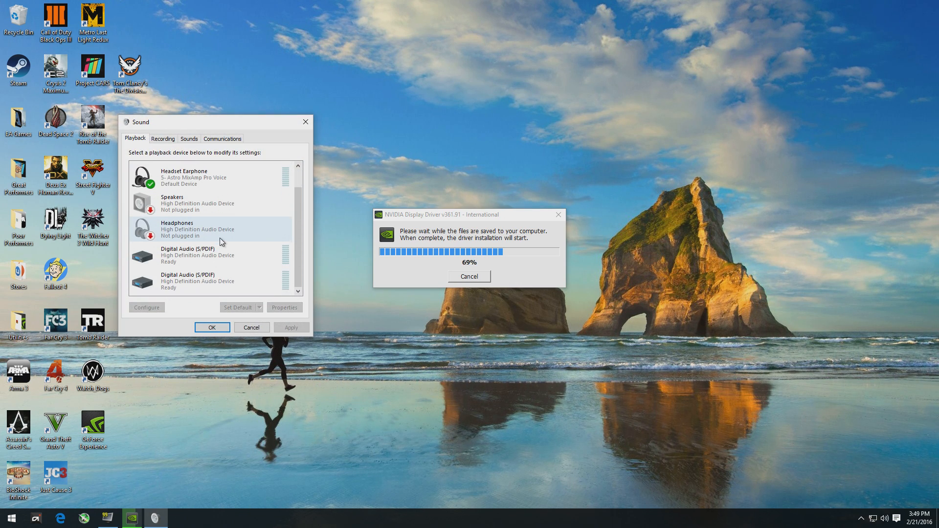
mouse_move(302, 123)
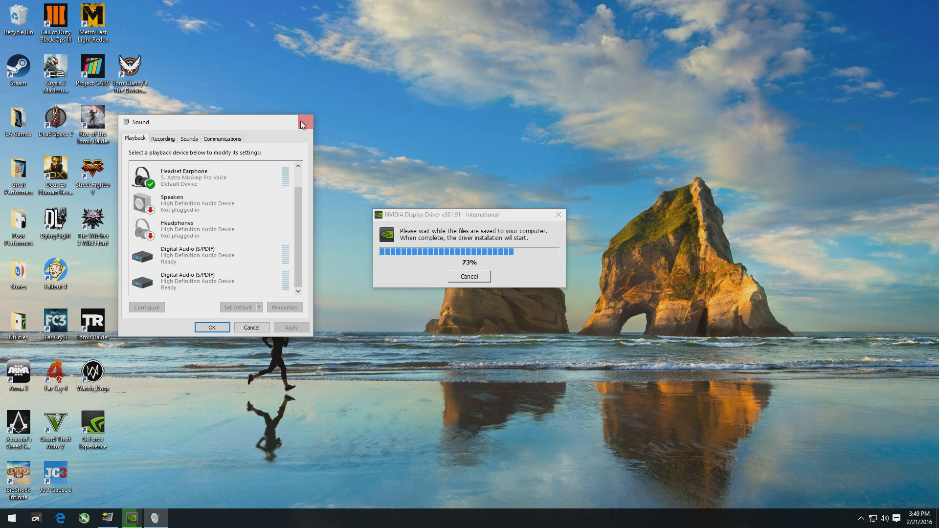
left_click(302, 123)
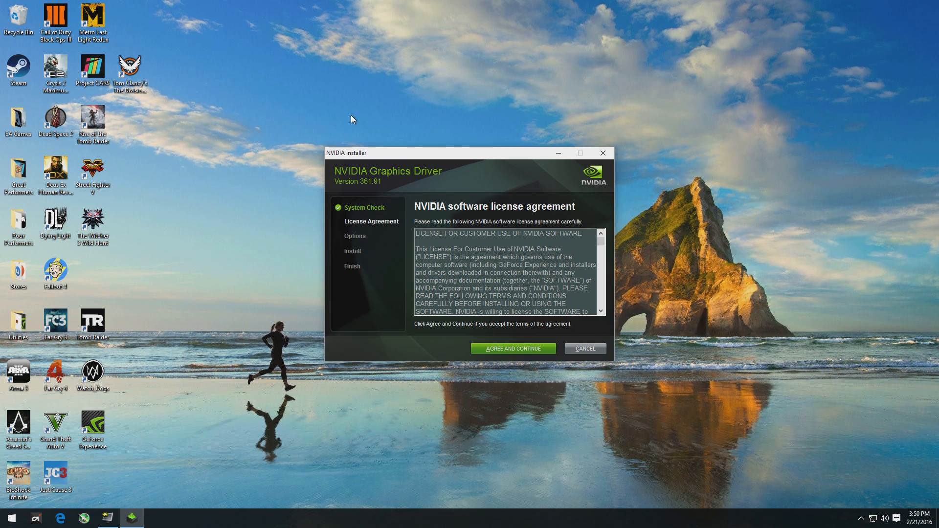
- Agree to the NVIDIA license and start the Express install of driver 361.91
left_click(513, 348)
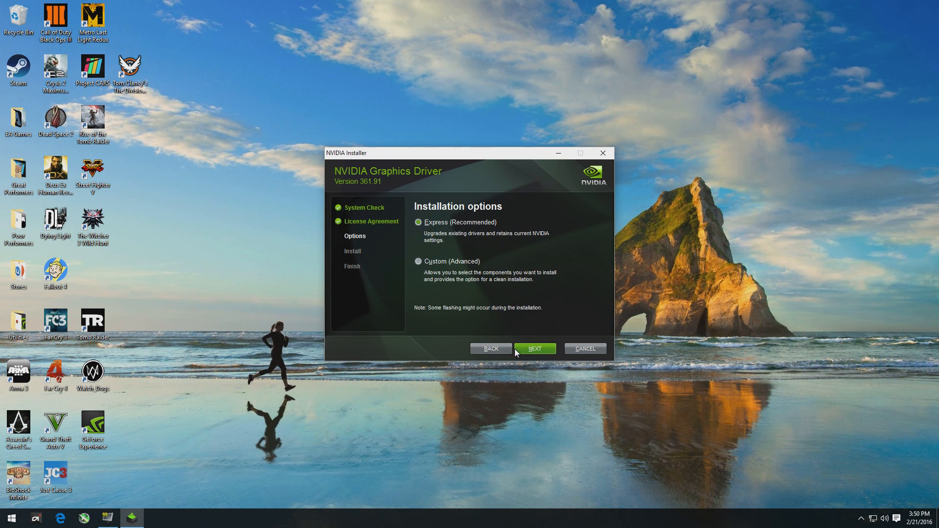
left_click(534, 348)
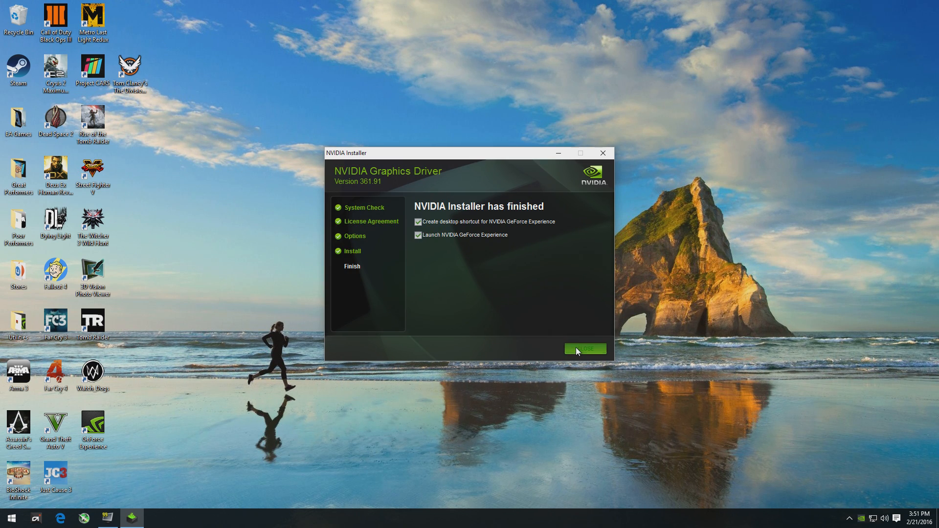
- Close the installer and confirm Elgato-4 and NVIDIA HDMI Output (Port 1) appear in playback devices
left_click(585, 348)
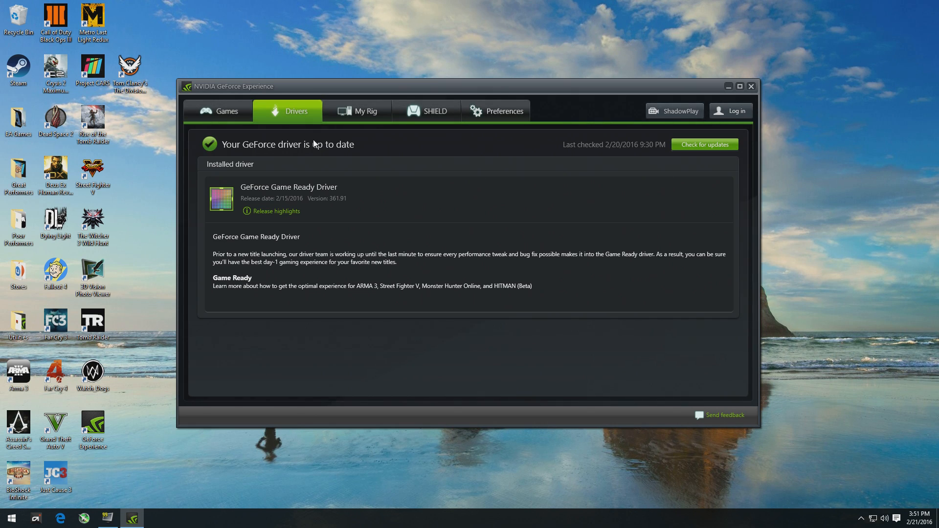
mouse_move(383, 158)
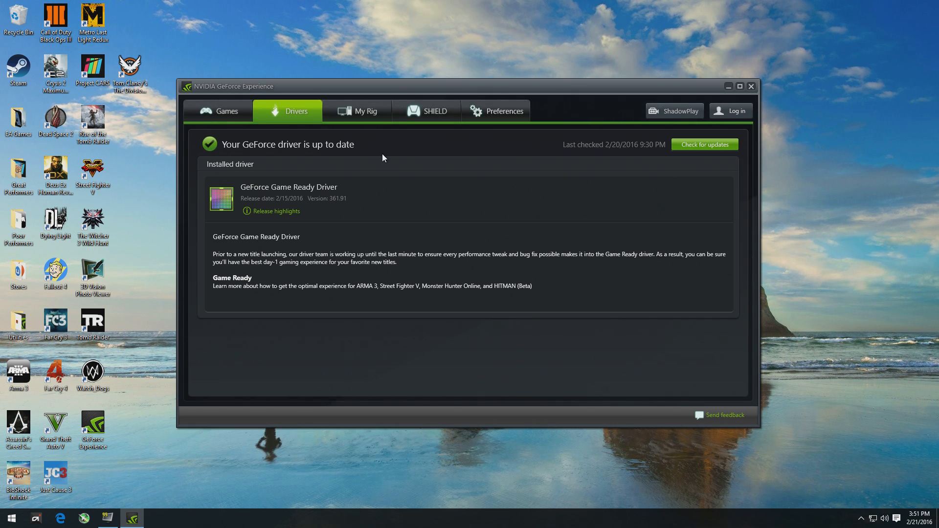
mouse_move(889, 522)
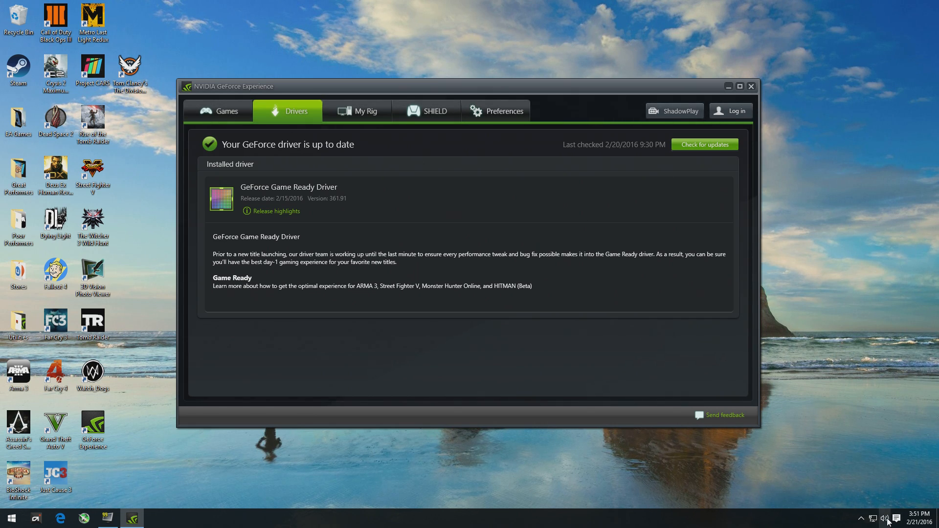
right_click(884, 518)
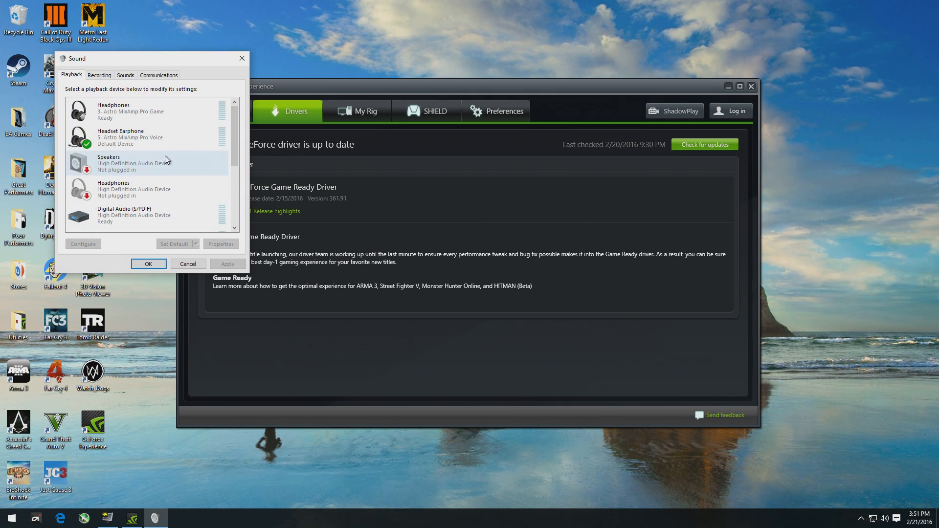
scroll("down", 3)
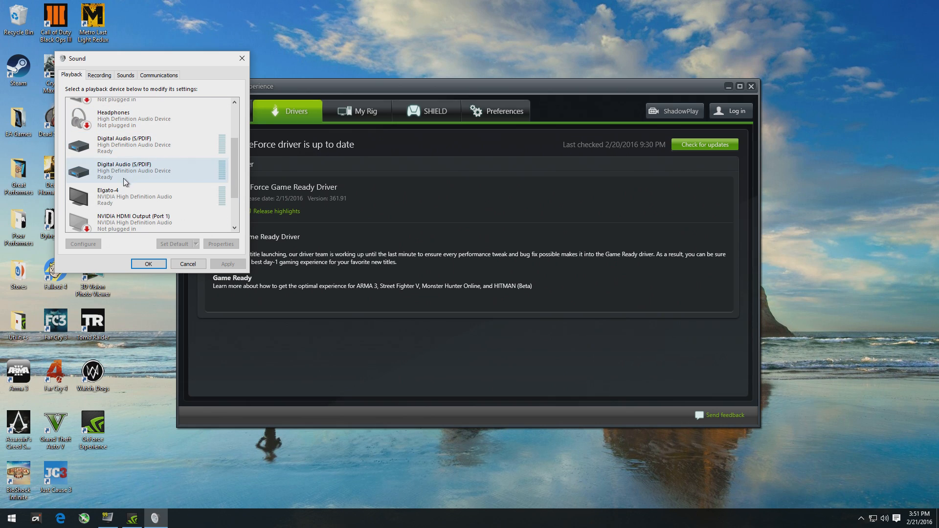
left_click(147, 196)
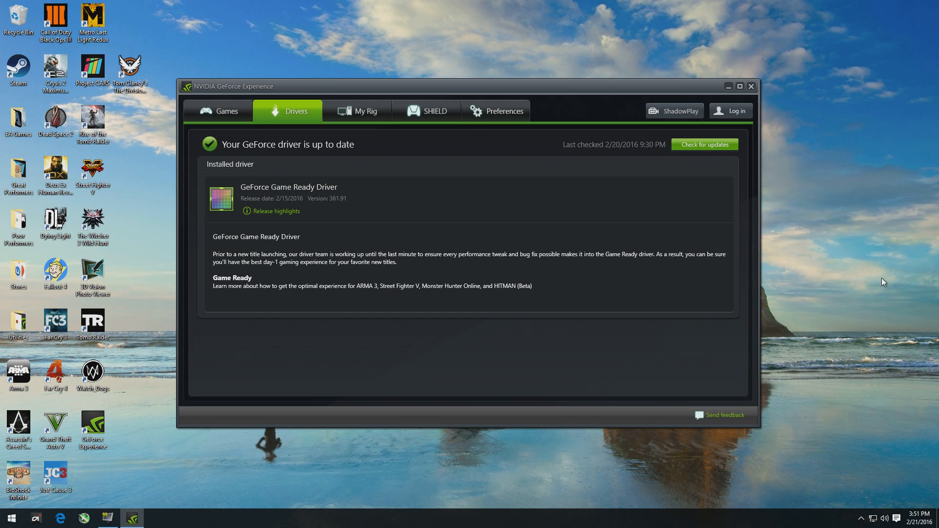
left_click(883, 519)
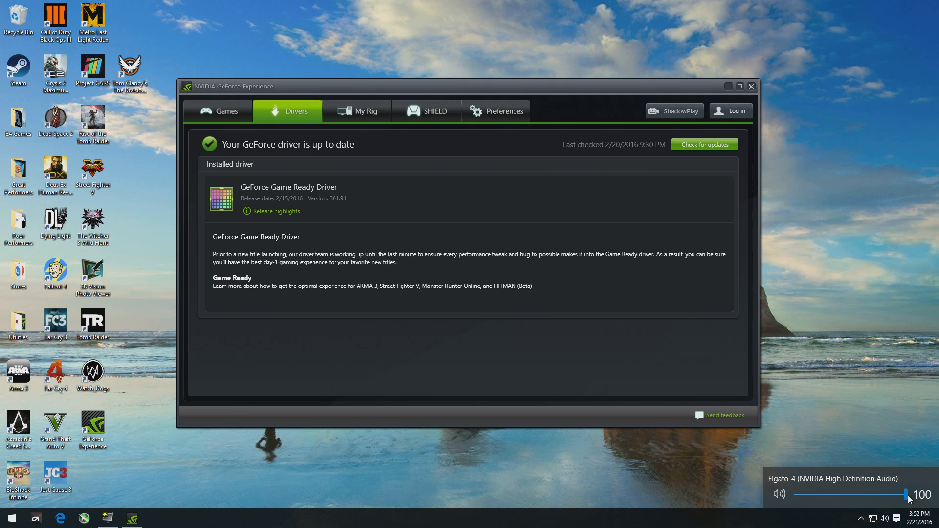
mouse_move(906, 495)
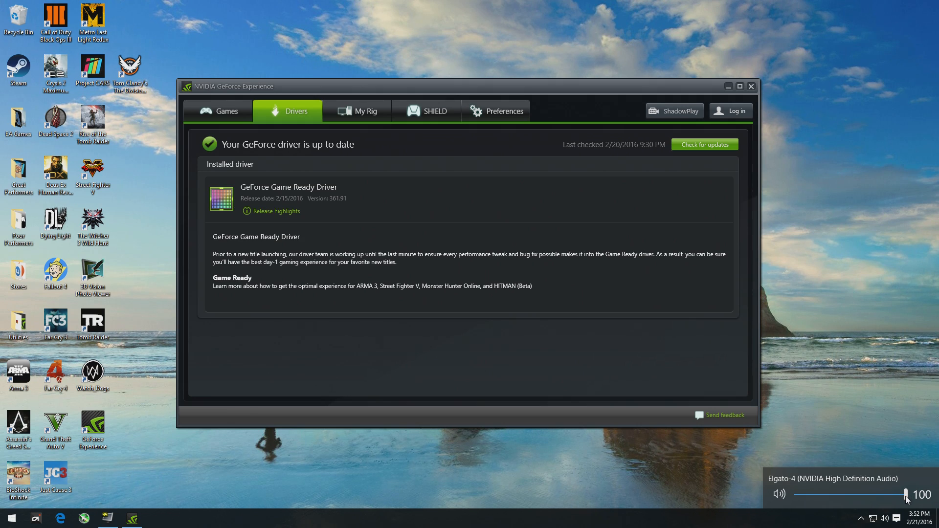
mouse_move(839, 389)
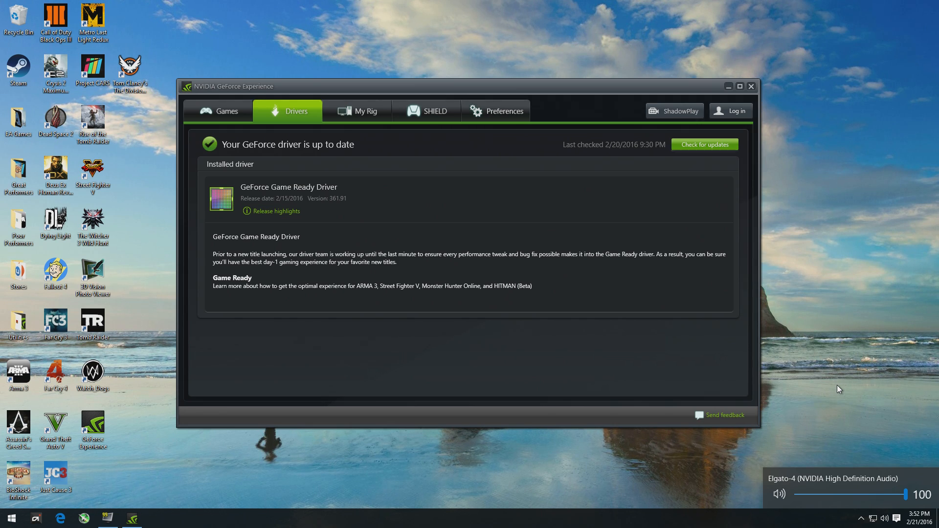
mouse_move(798, 326)
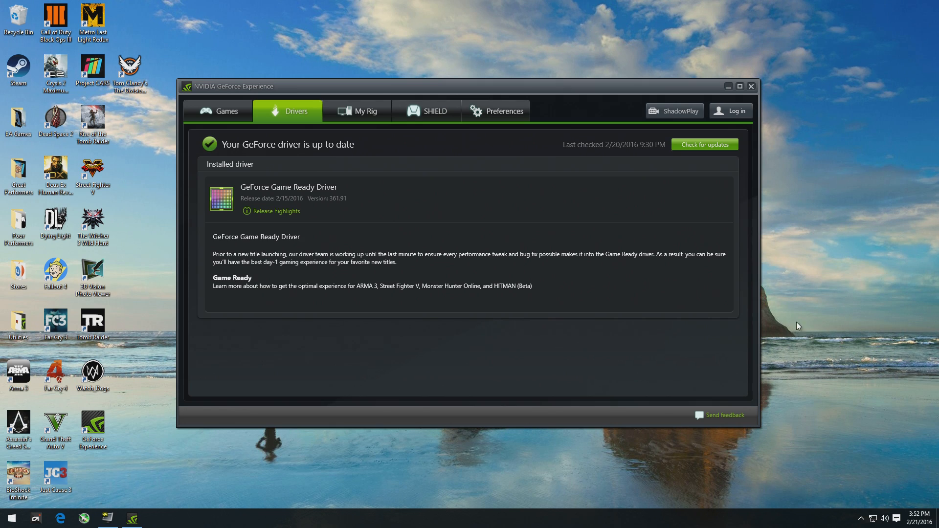
right_click(881, 518)
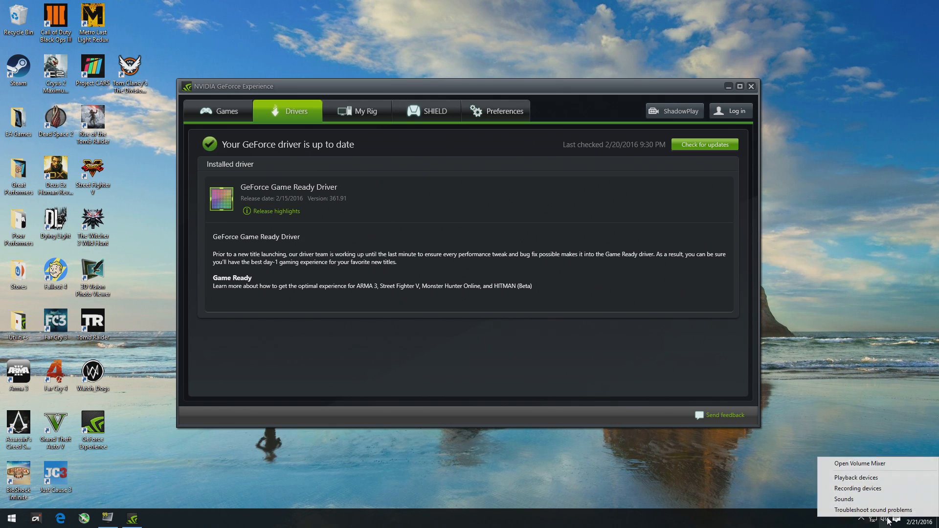
left_click(854, 477)
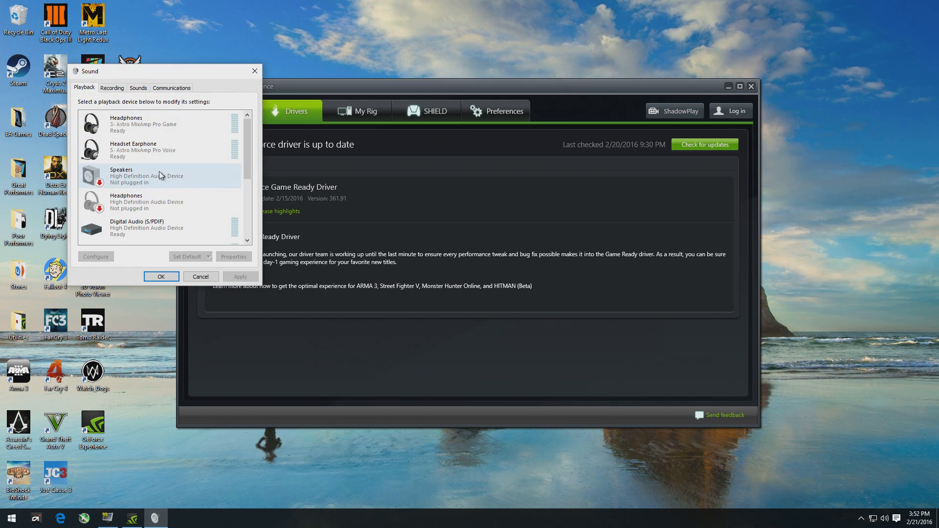
scroll("down", 3)
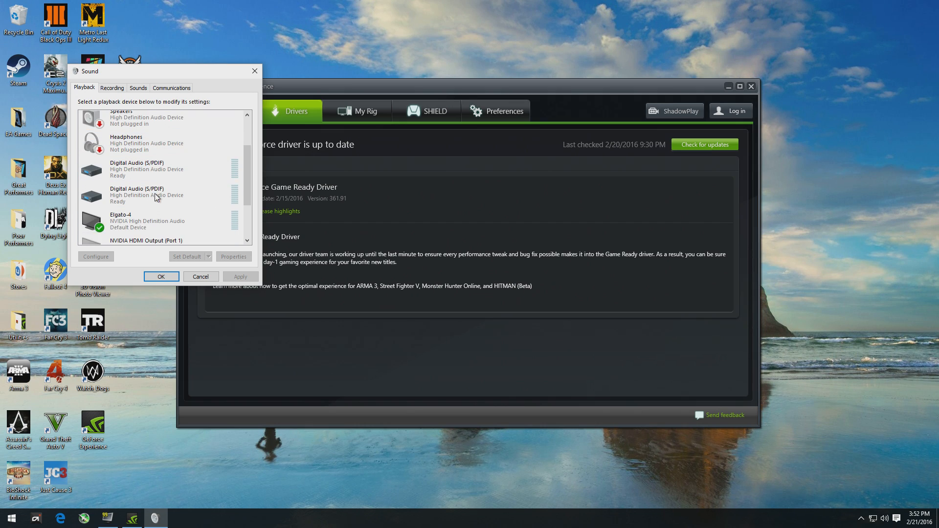
scroll("down", 3)
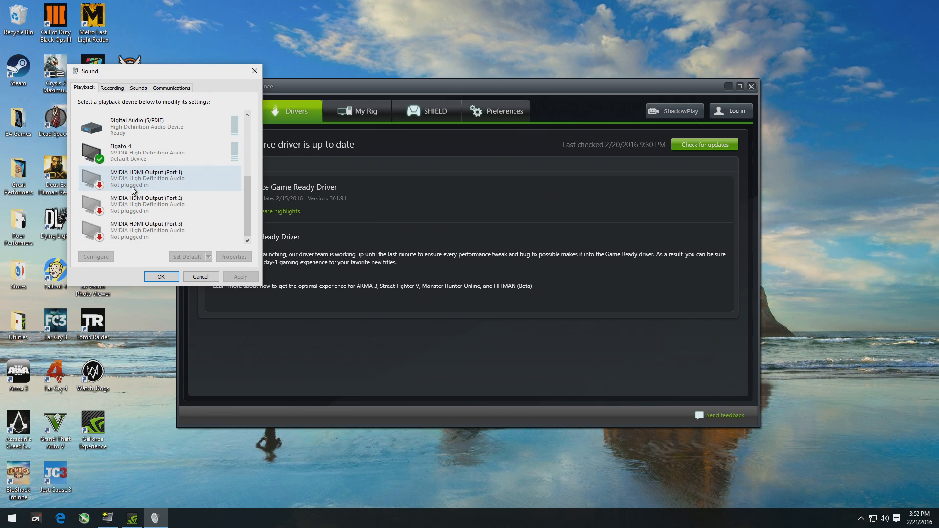
mouse_move(182, 217)
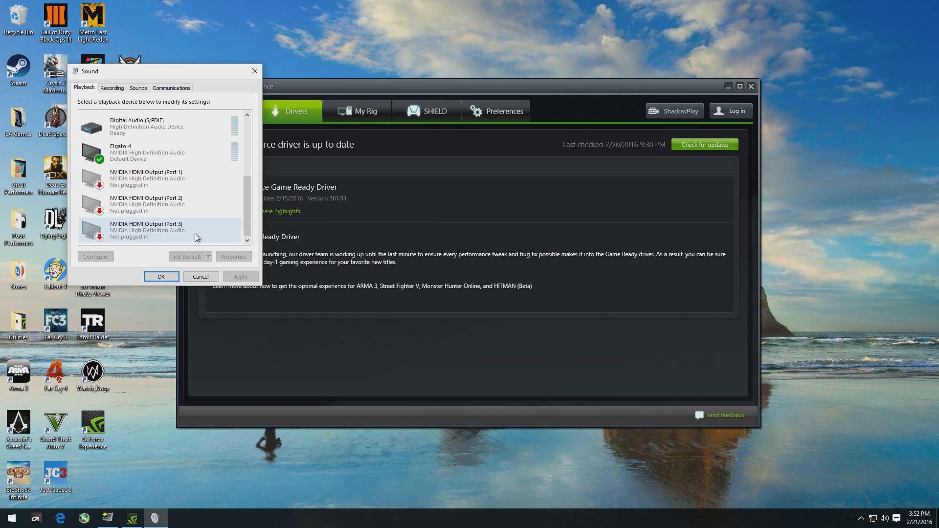
left_click(159, 152)
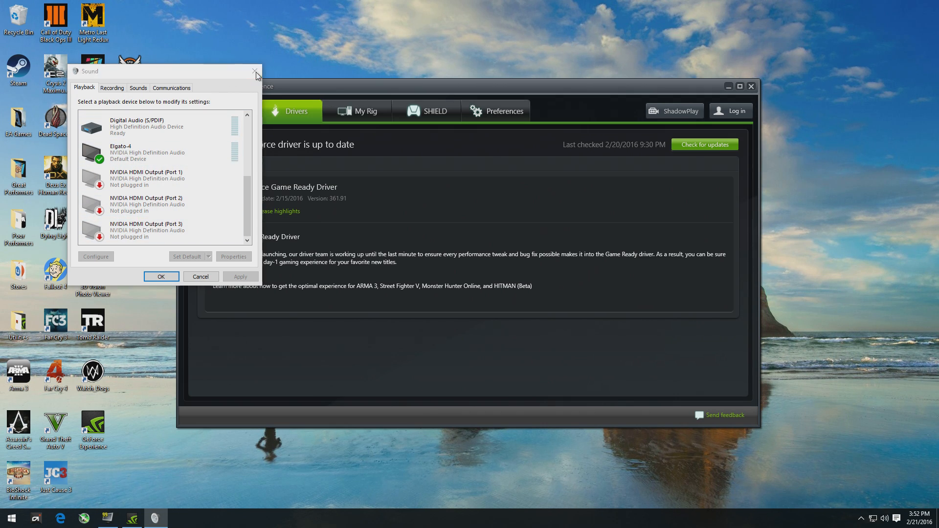
left_click(255, 71)
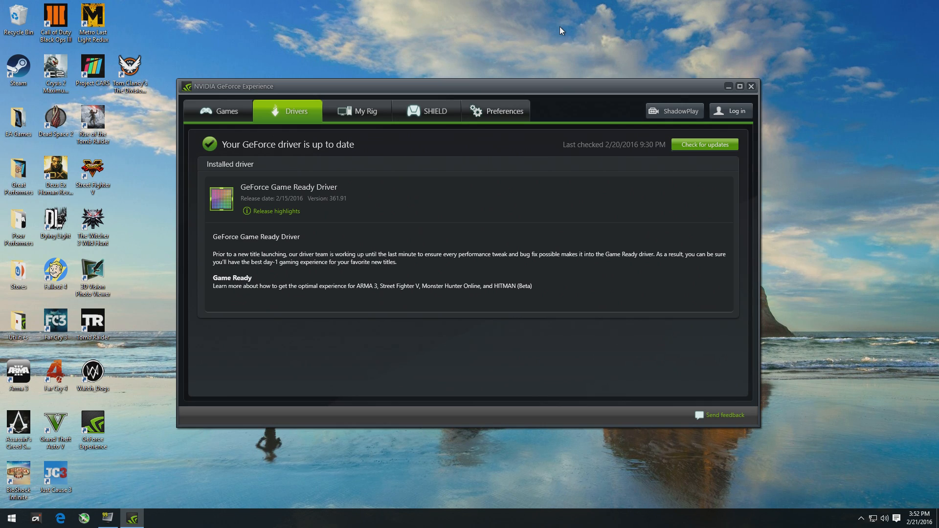